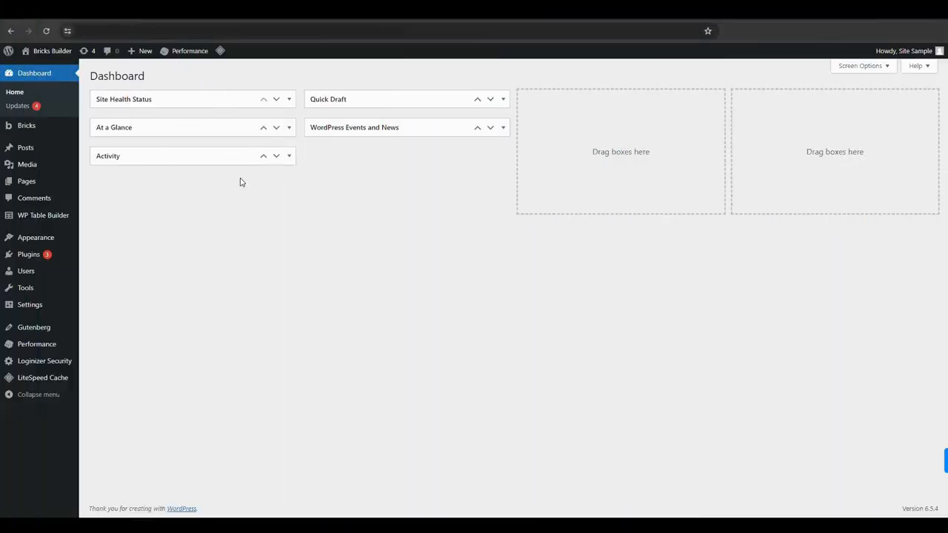
mouse_move(504, 196)
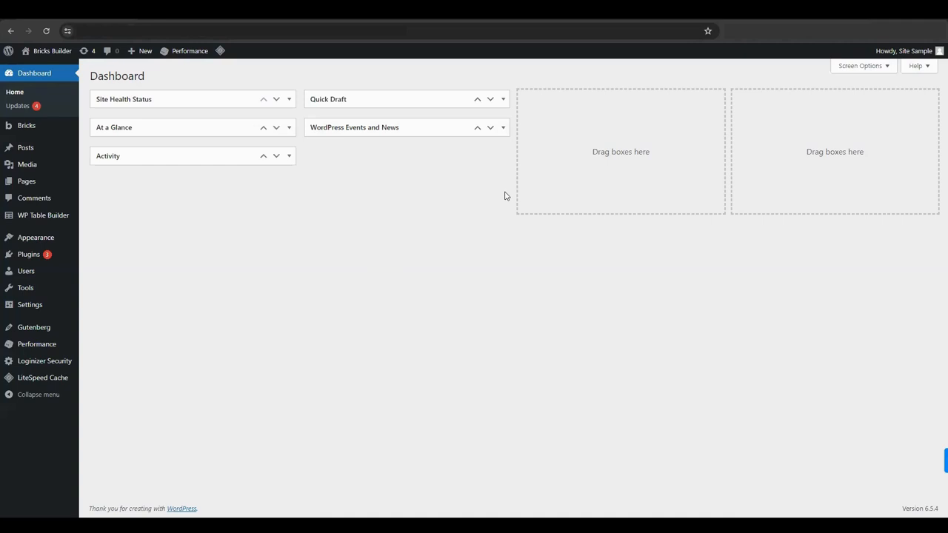
mouse_move(515, 189)
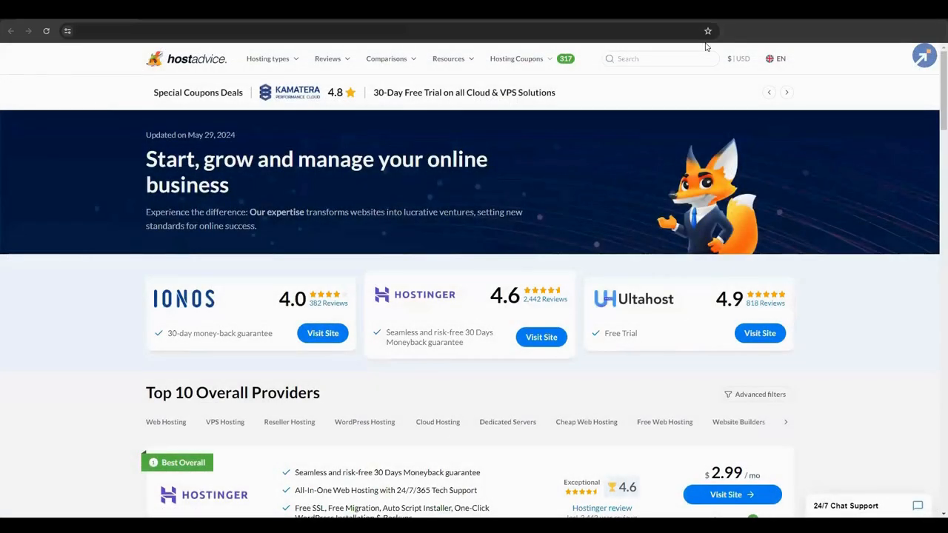
mouse_move(819, 269)
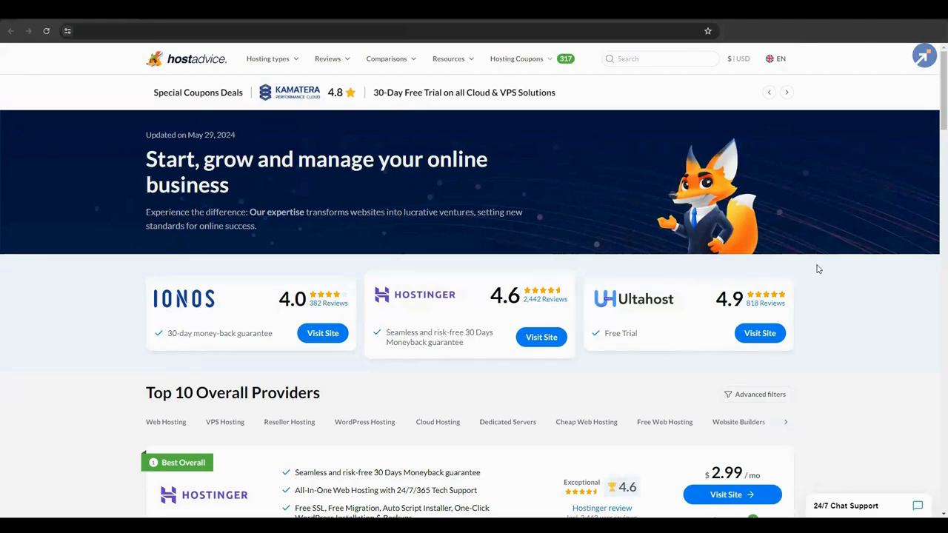
Step: Scroll through HostAdvice's Top 10 Overall Providers list of logos, features, ratings and prices
scroll(down, 3)
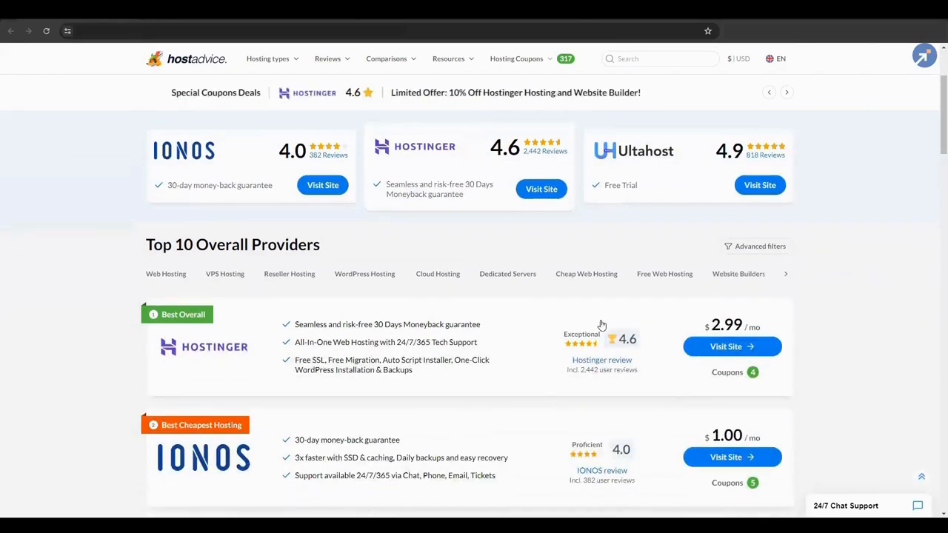
scroll(down, 3)
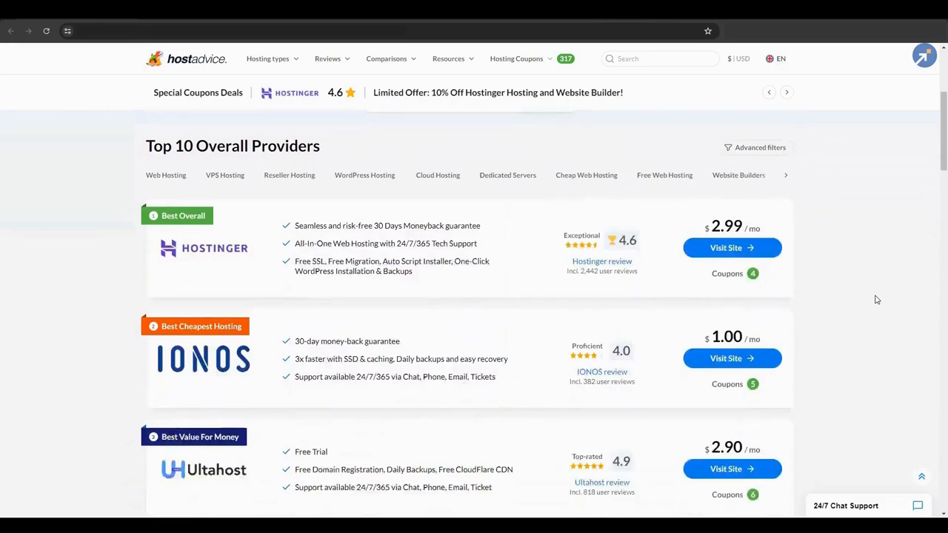
scroll(down, 3)
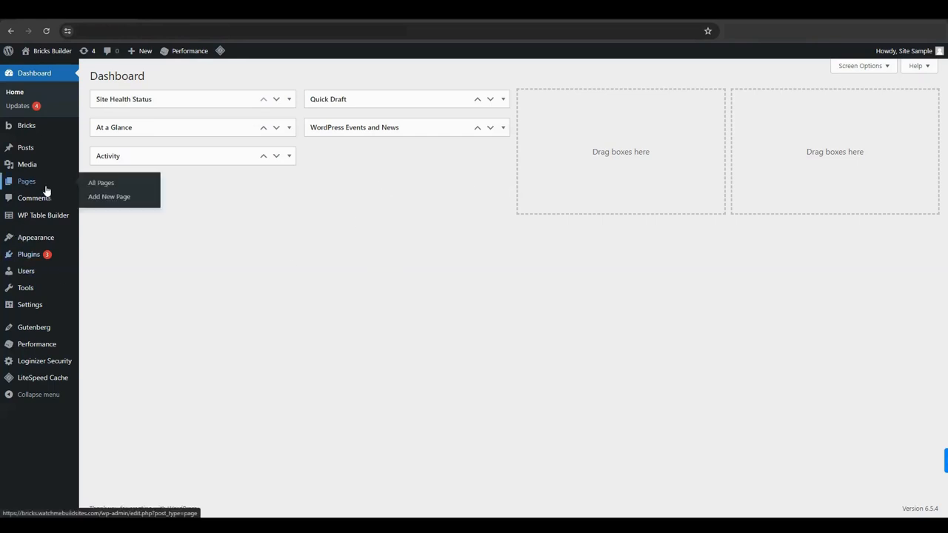
Step: Open the 'Smple' draft page from All Pages in the Bricks editor
click(101, 183)
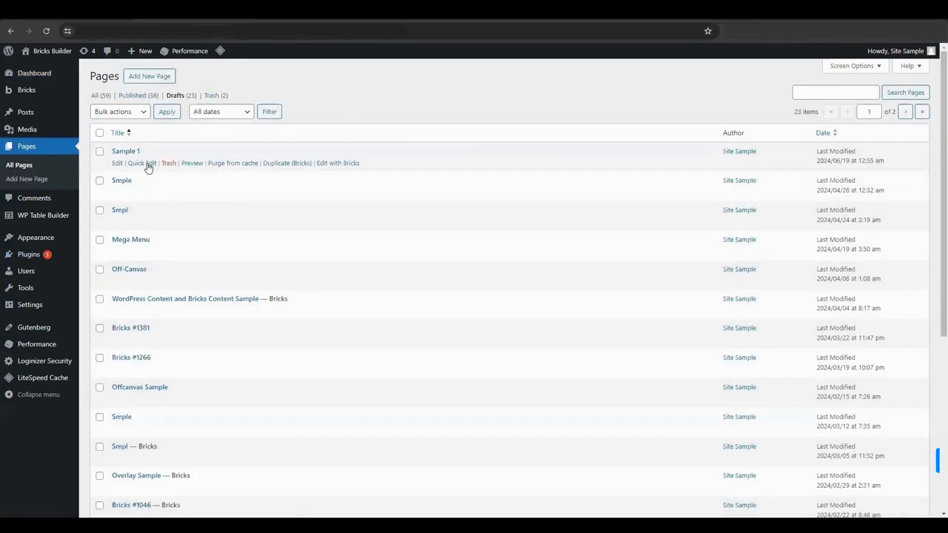
mouse_move(126, 251)
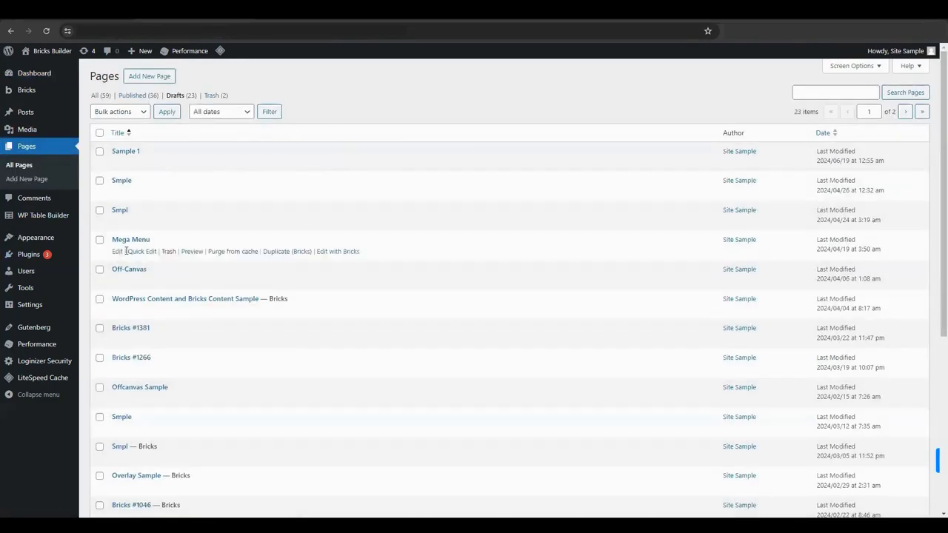
mouse_move(121, 180)
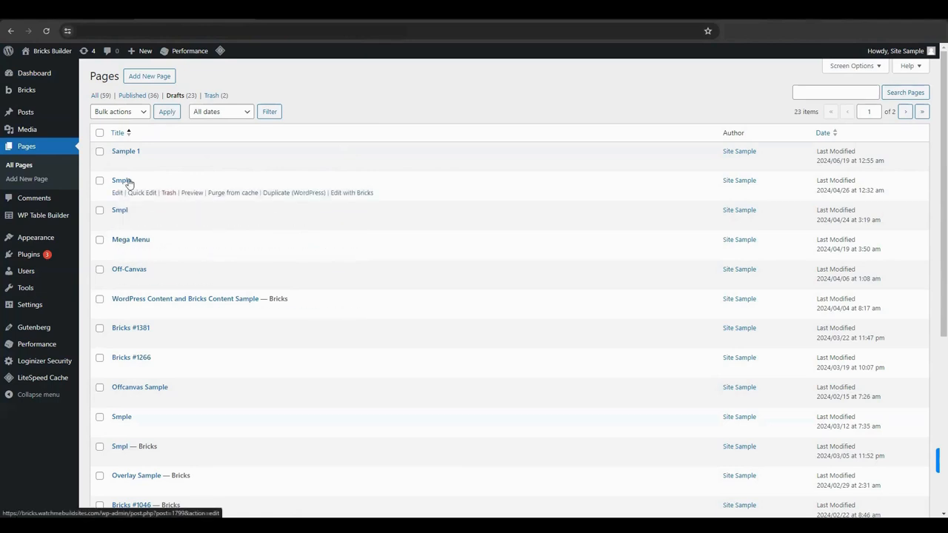
click(351, 192)
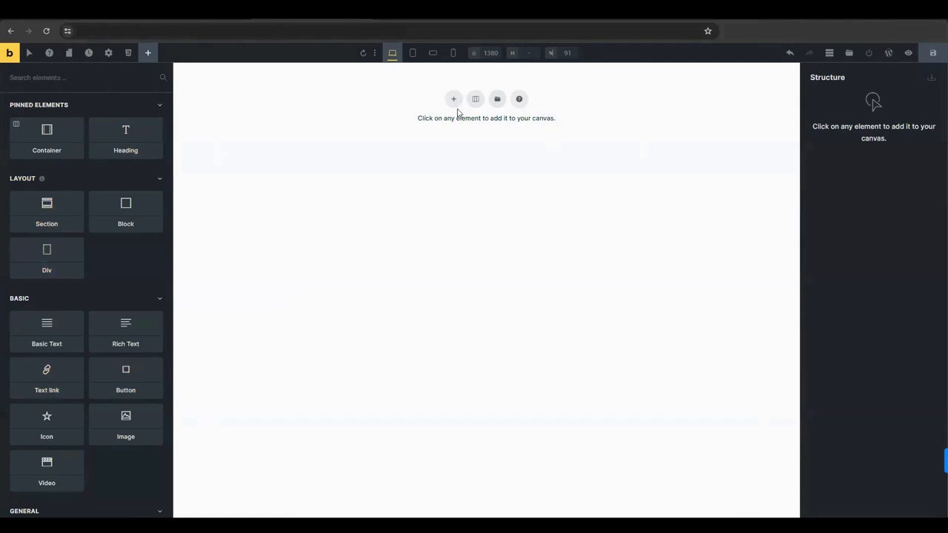
mouse_move(577, 247)
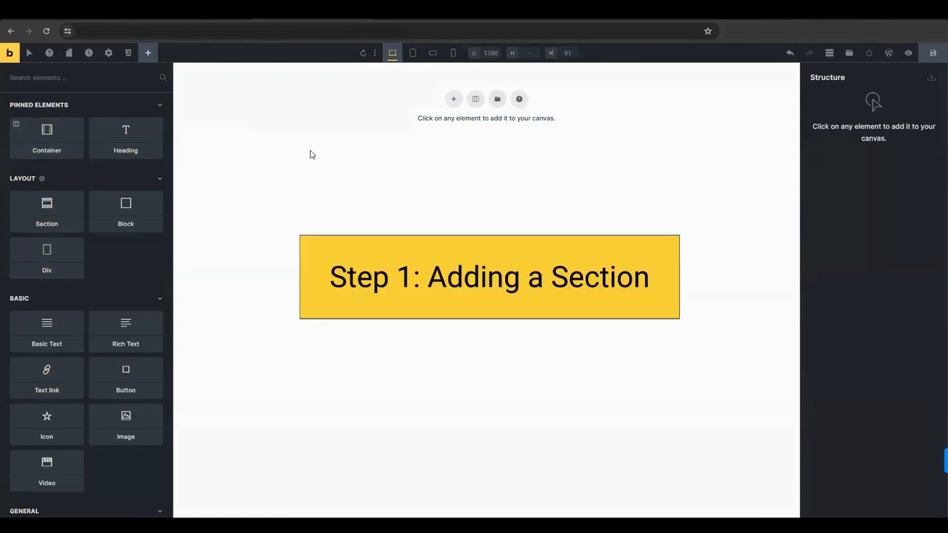
Step: Add a Section with its Container to the empty canvas and select the Section
click(46, 211)
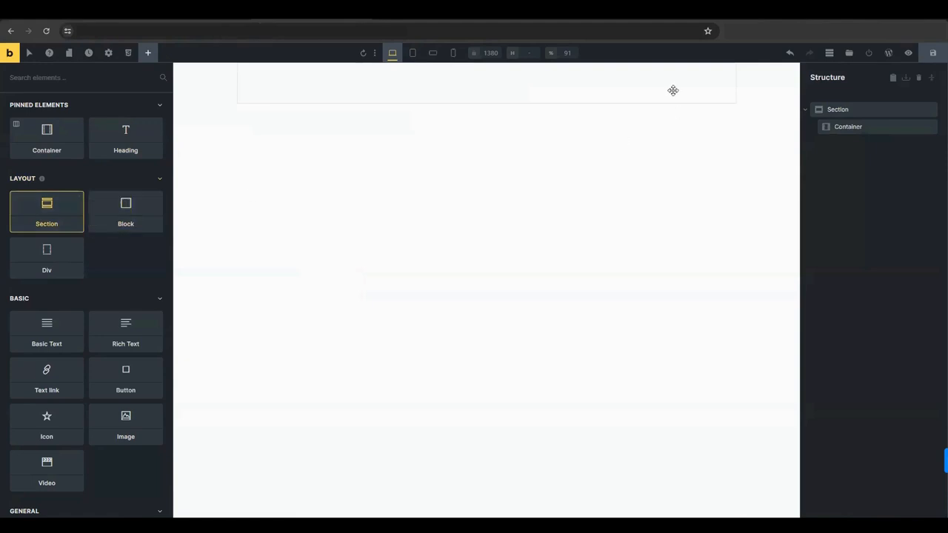
click(837, 109)
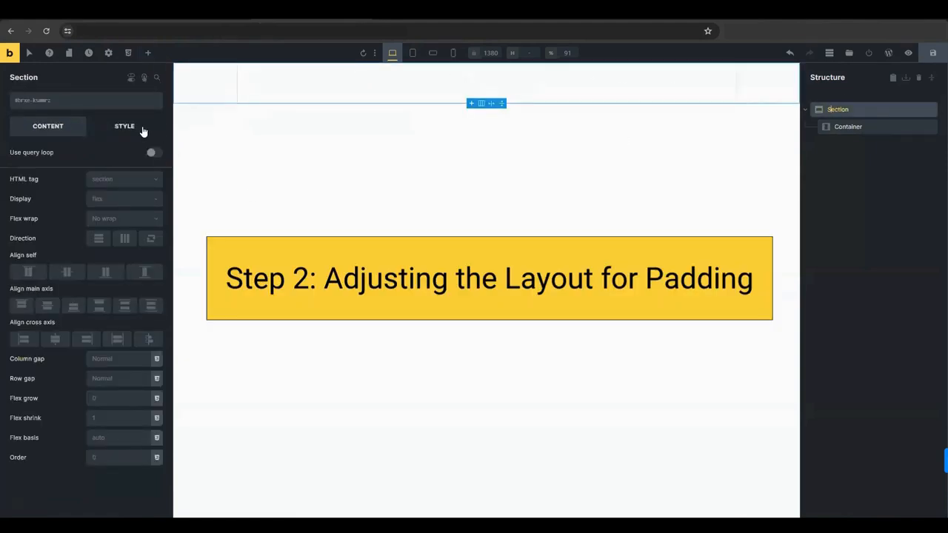
Step: Set the Section's Style padding to 20, linked across all four sides
click(125, 126)
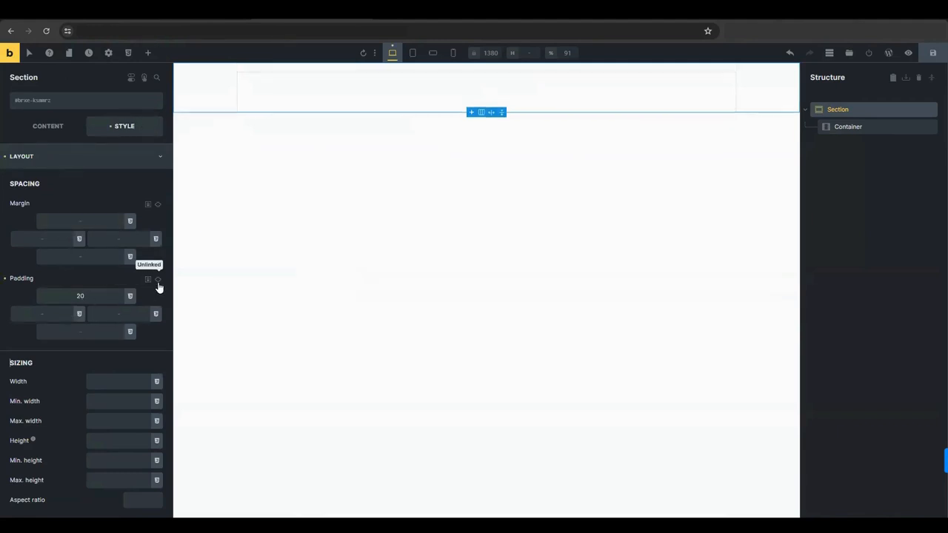
click(157, 279)
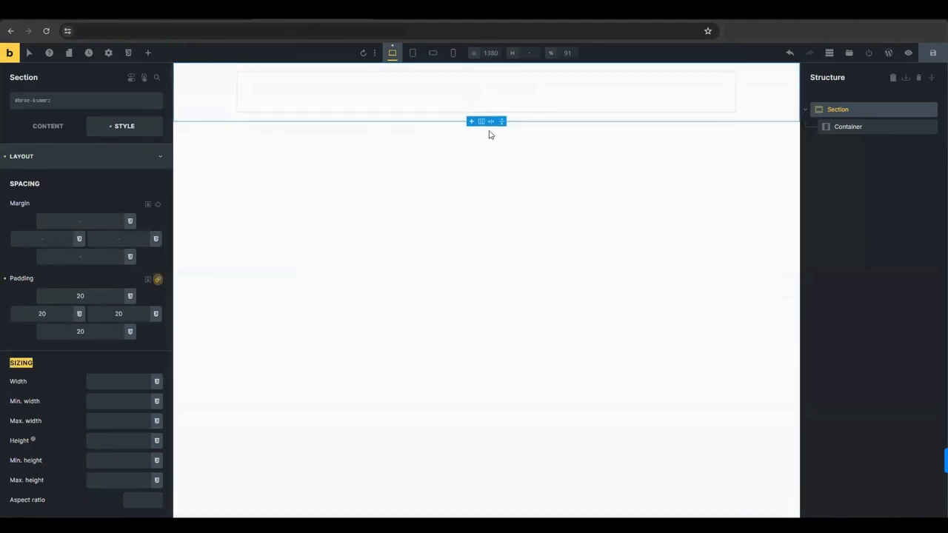
click(848, 127)
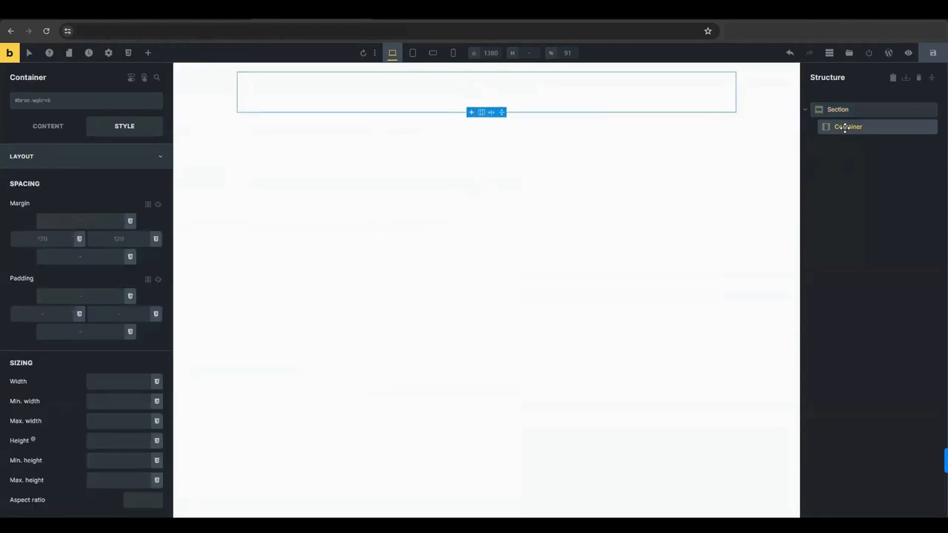
mouse_move(148, 53)
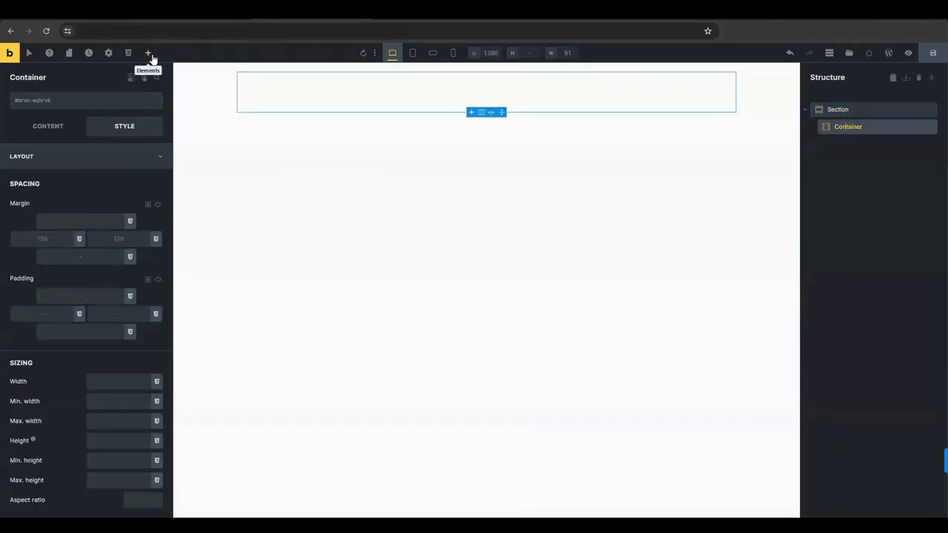
Step: Add Block elements from the Elements panel, stacking four blocks inside the Container
click(147, 53)
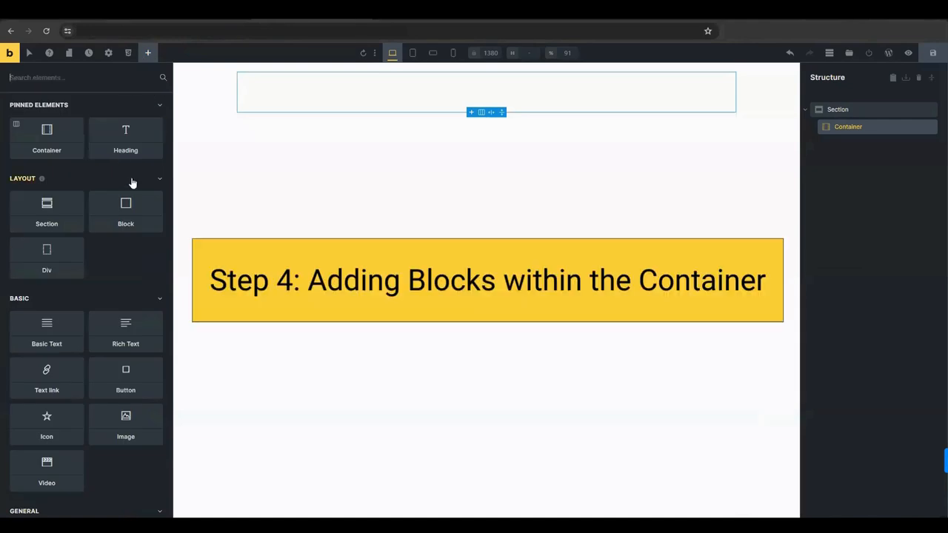
click(125, 211)
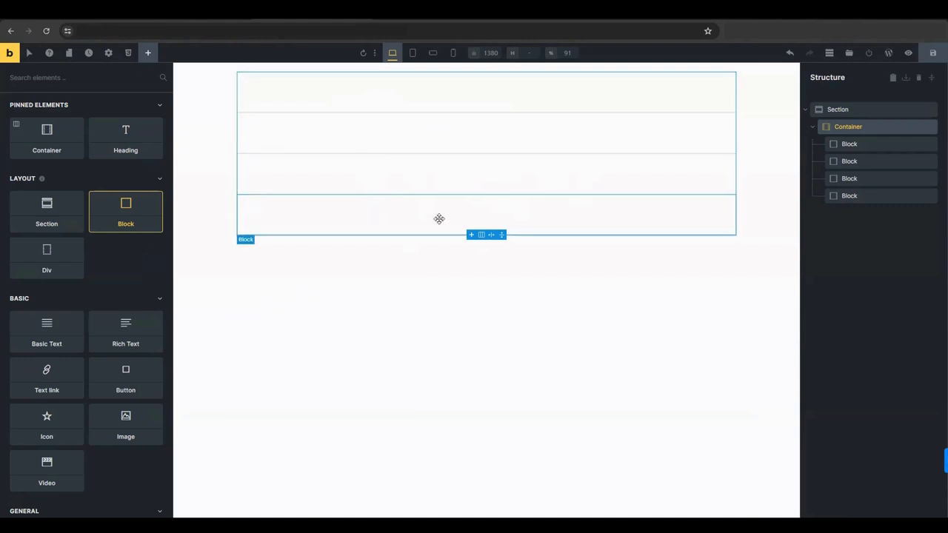
mouse_move(419, 216)
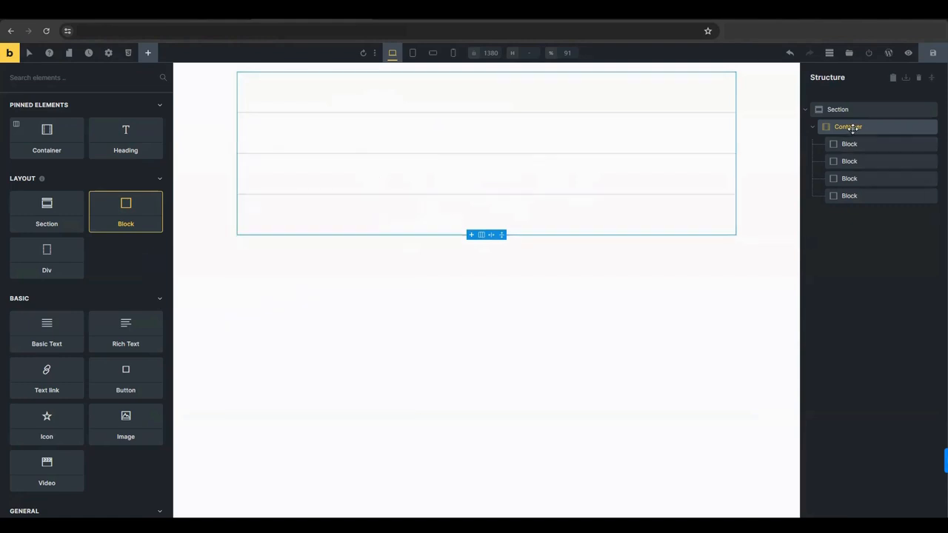
Step: Enter 20 as the Container's linked padding on every side
click(124, 126)
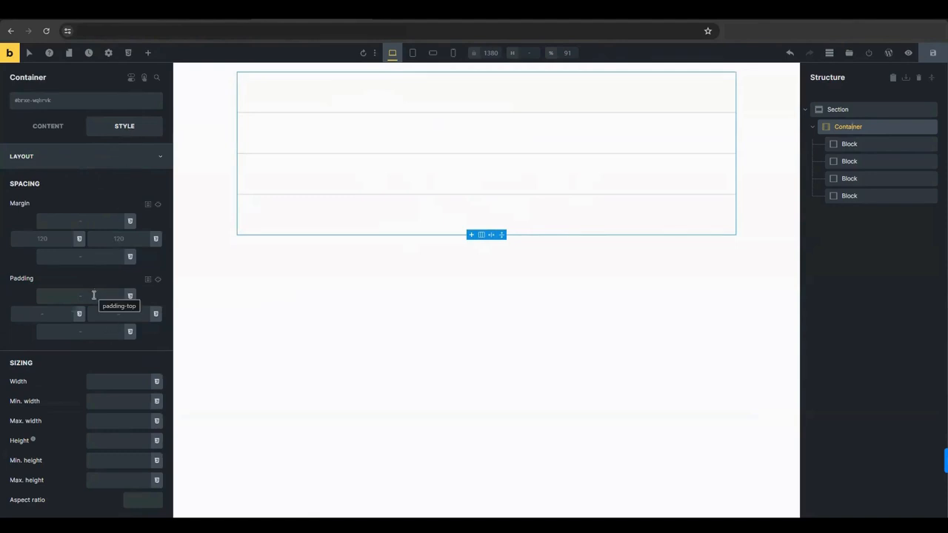
text(20)
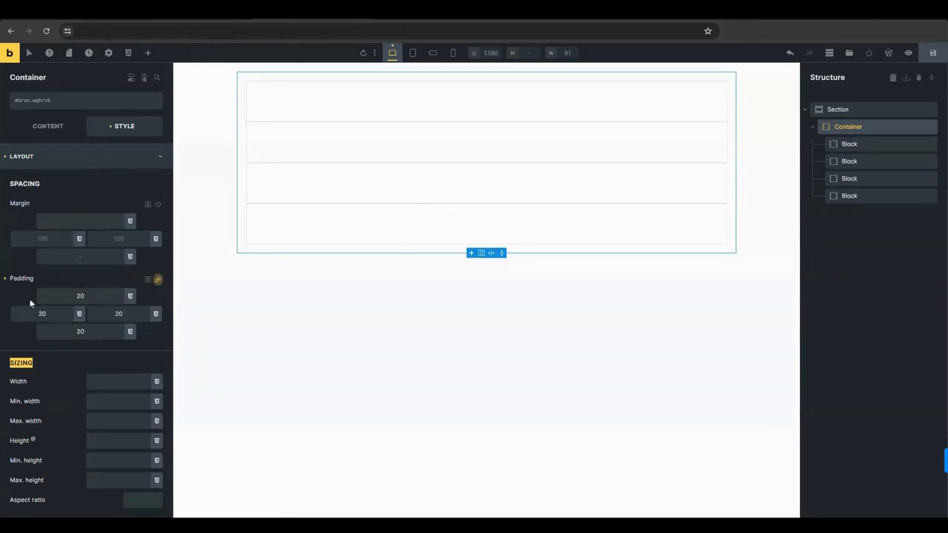
Step: Set the Container display to grid with template columns repeat(4,1fr)
click(48, 125)
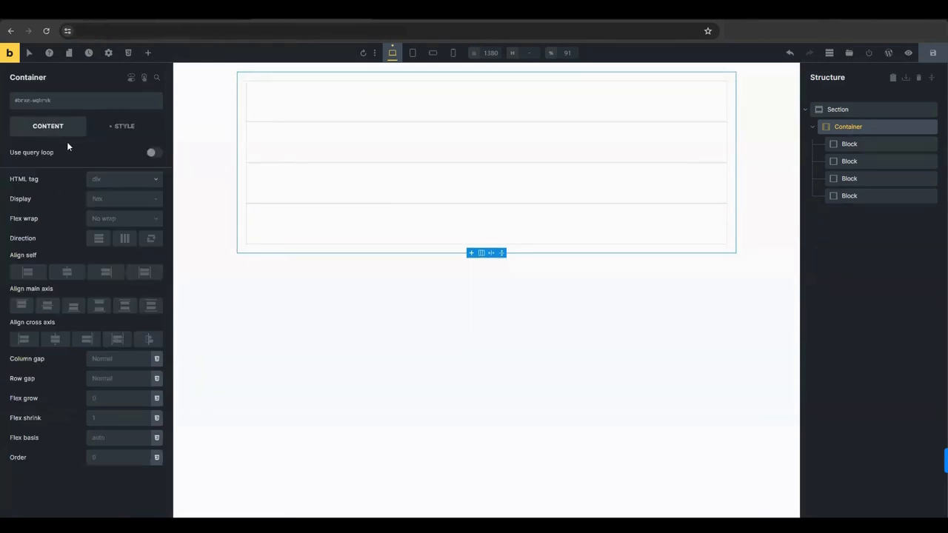
click(122, 198)
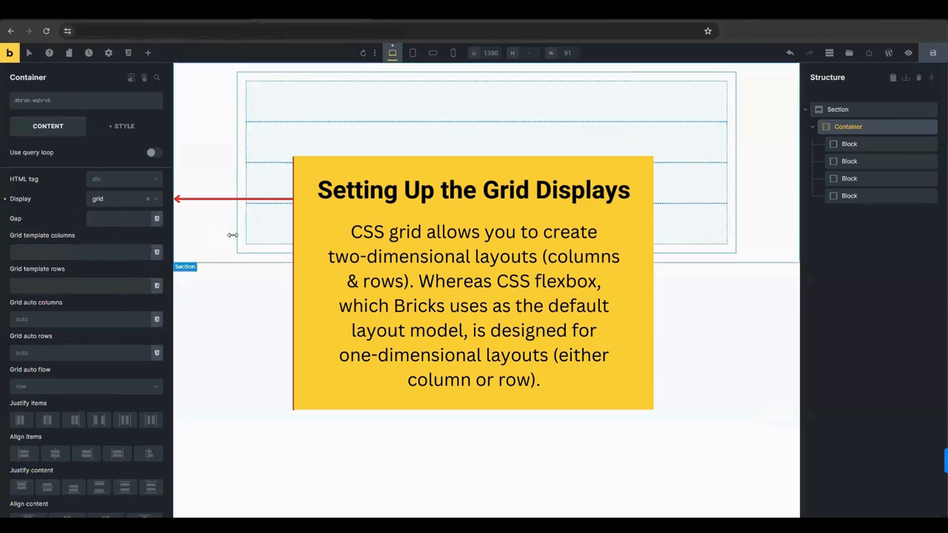
click(82, 252)
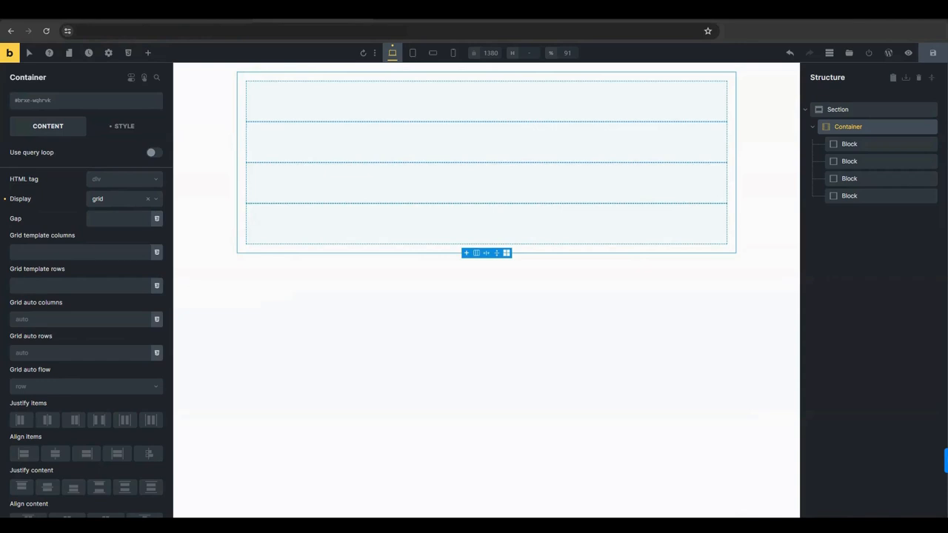
text(repeat(4,1fr))
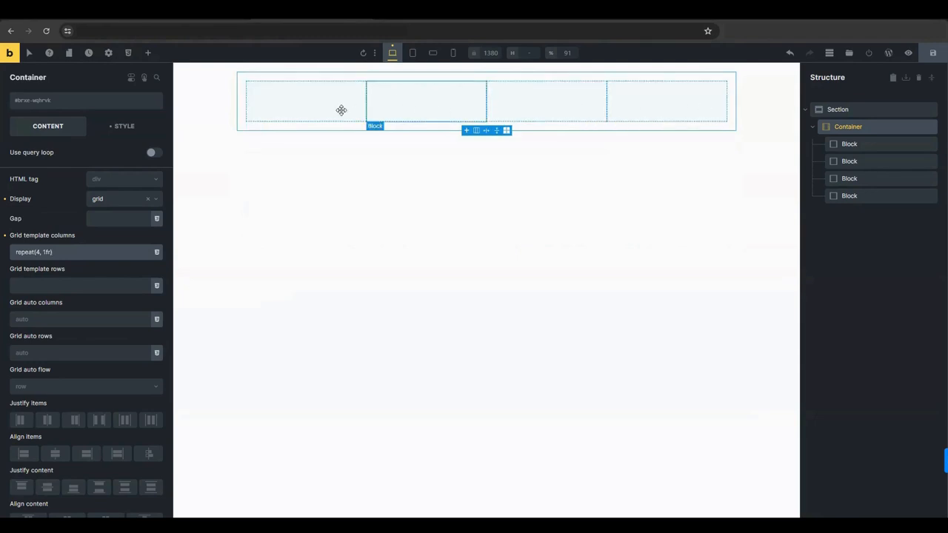
mouse_move(725, 115)
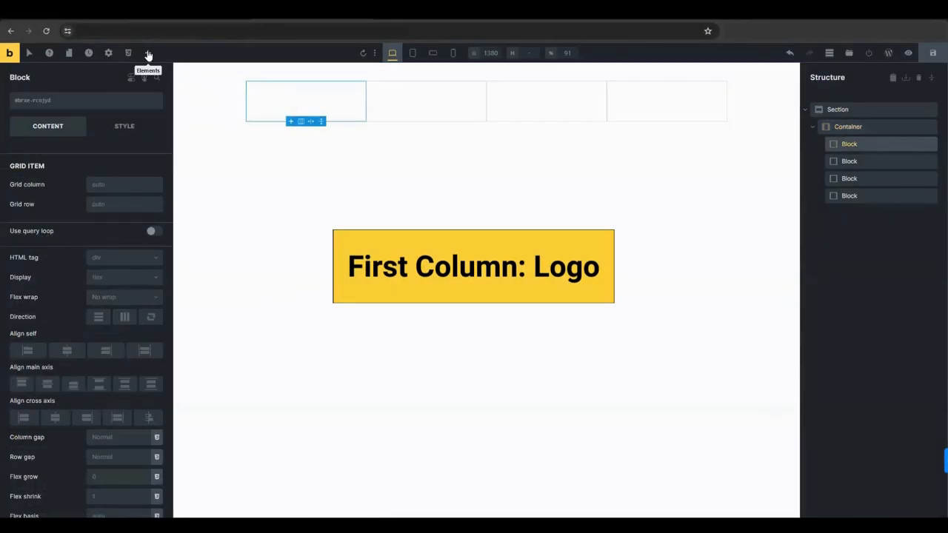
Step: Add a Logo, Icon List, Star Rating and '$29 / mo' Basic Text to the columns
click(147, 52)
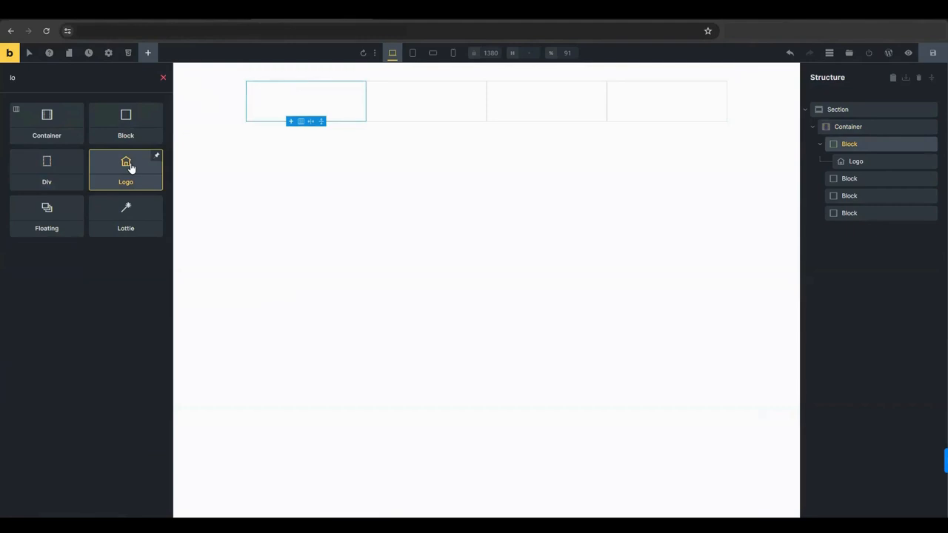
click(125, 169)
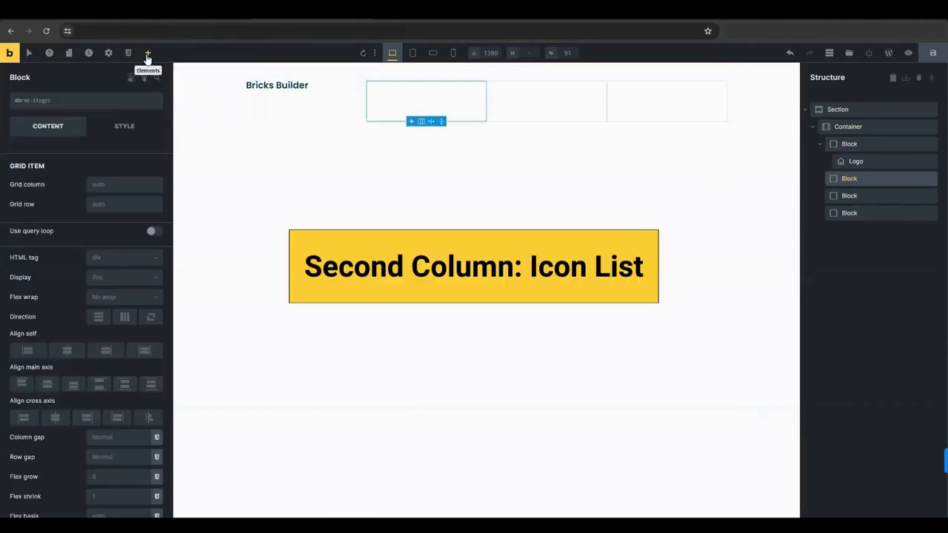
click(147, 53)
text(ra)
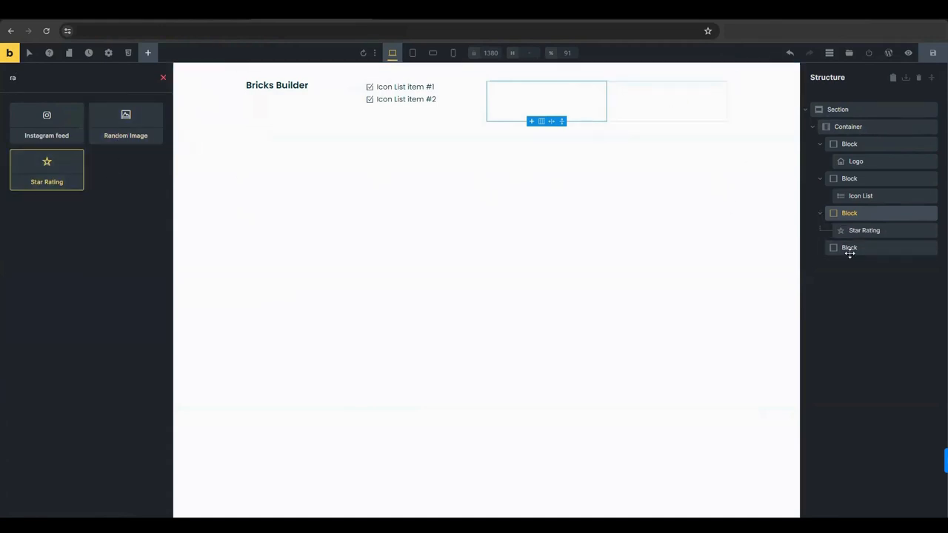
click(849, 247)
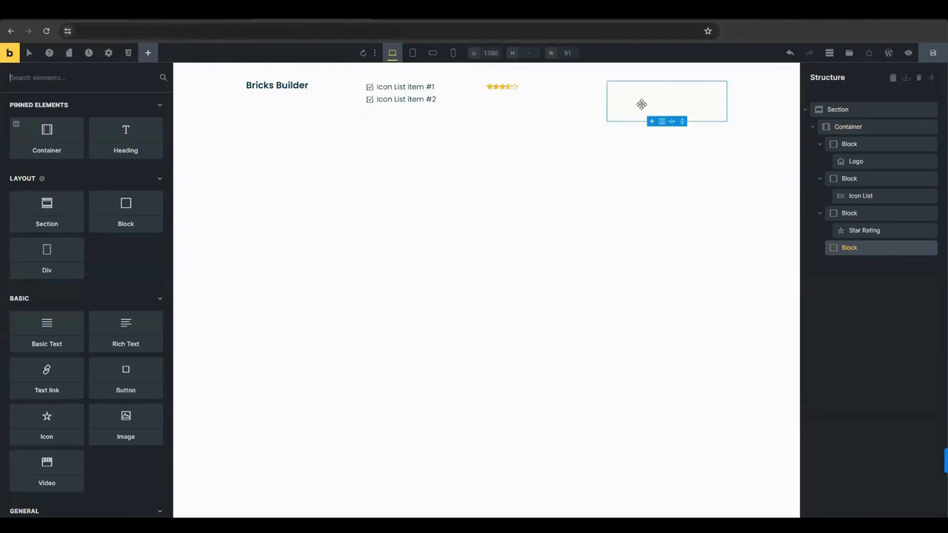
text(bas)
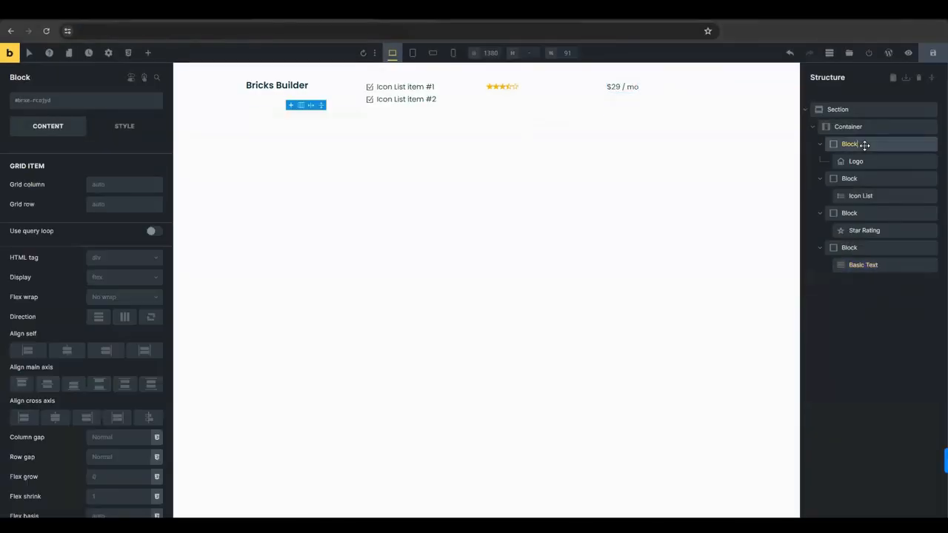
Step: Center each column's contents on the main axis and center the Icon List items
click(848, 126)
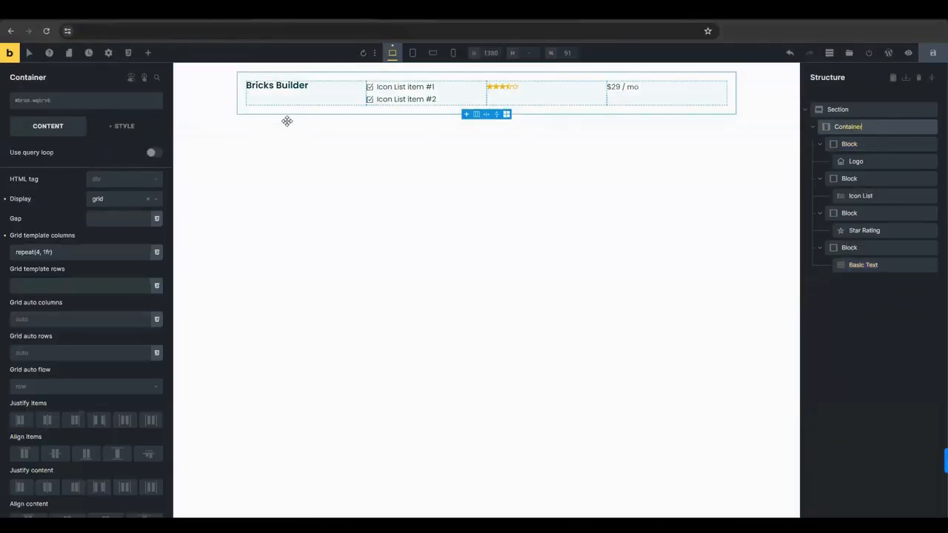
click(55, 454)
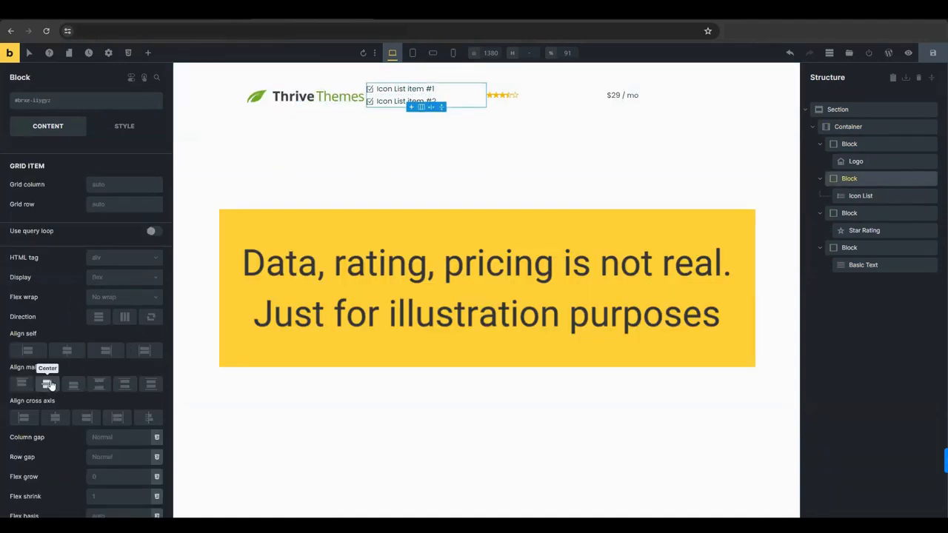
click(861, 196)
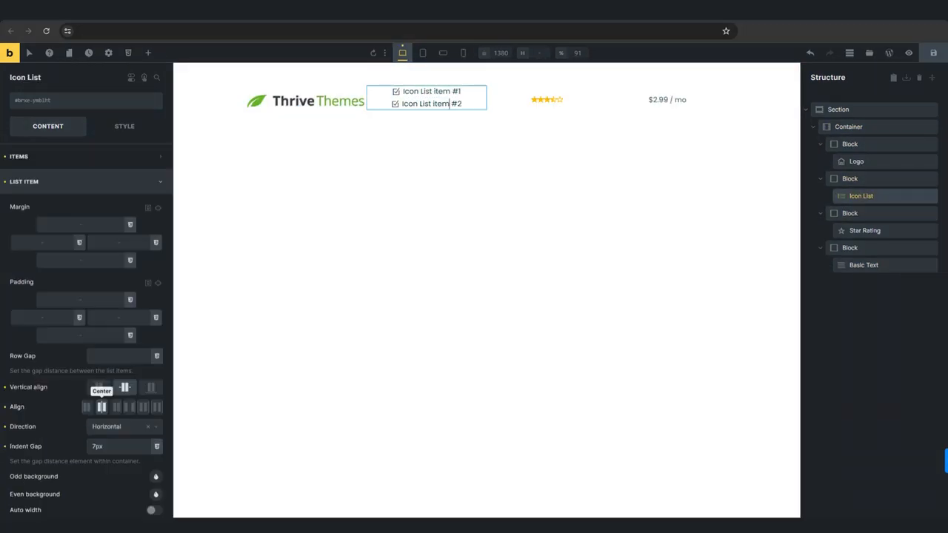
click(863, 264)
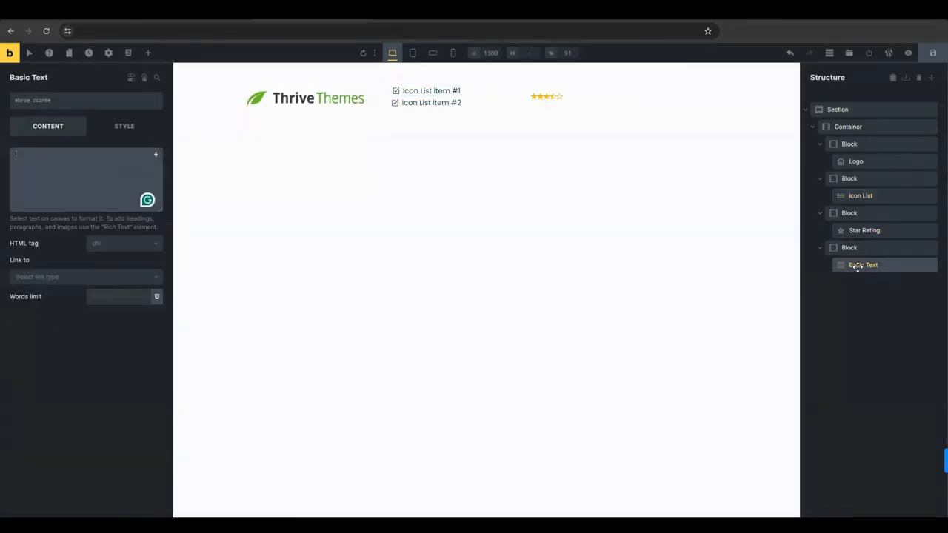
click(148, 53)
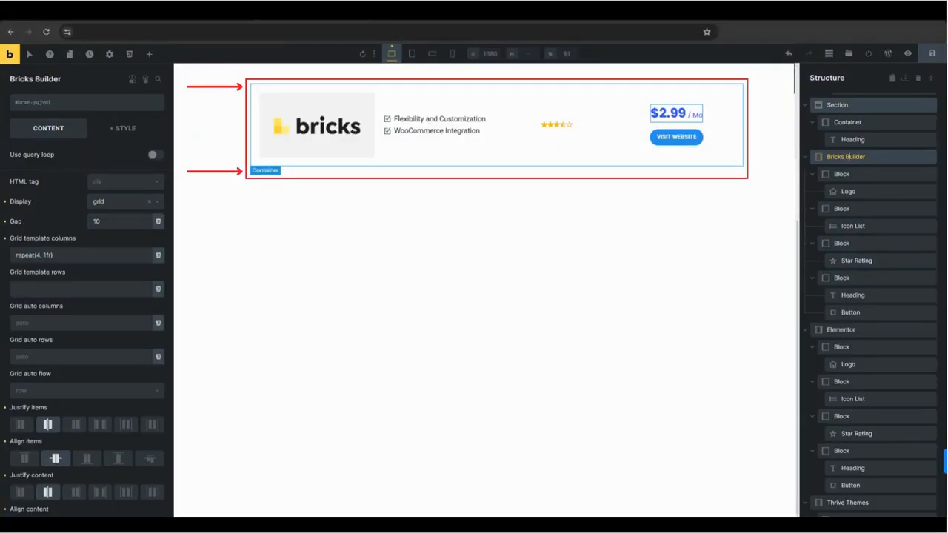
Step: Select the Bricks Builder row container in the Structure panel
click(853, 248)
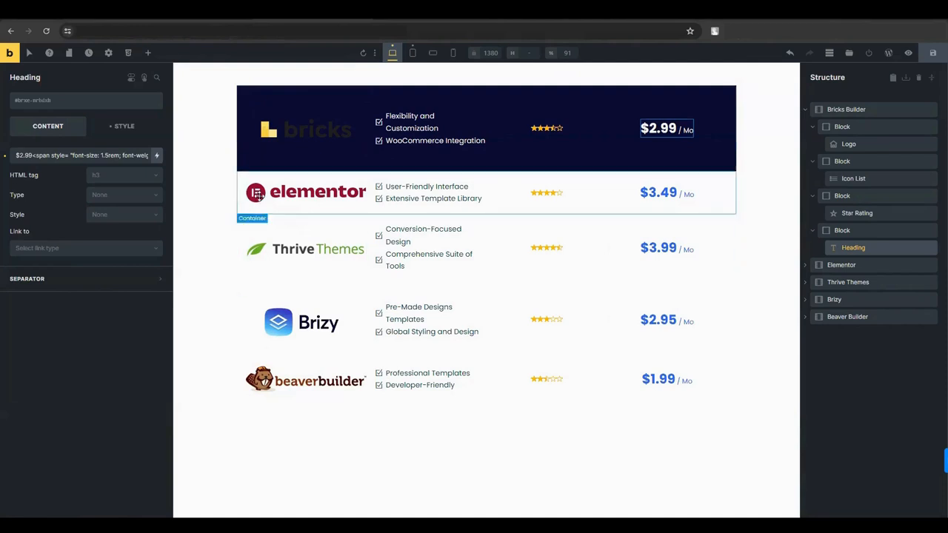
Step: Add a small circular 'Visit Website' button under the price, linked to an external URL
click(147, 53)
text(but)
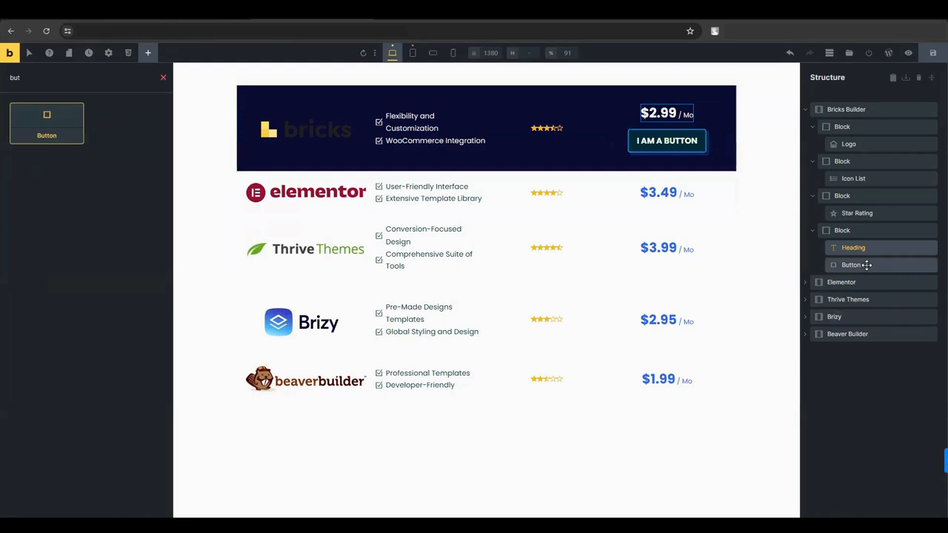
click(851, 264)
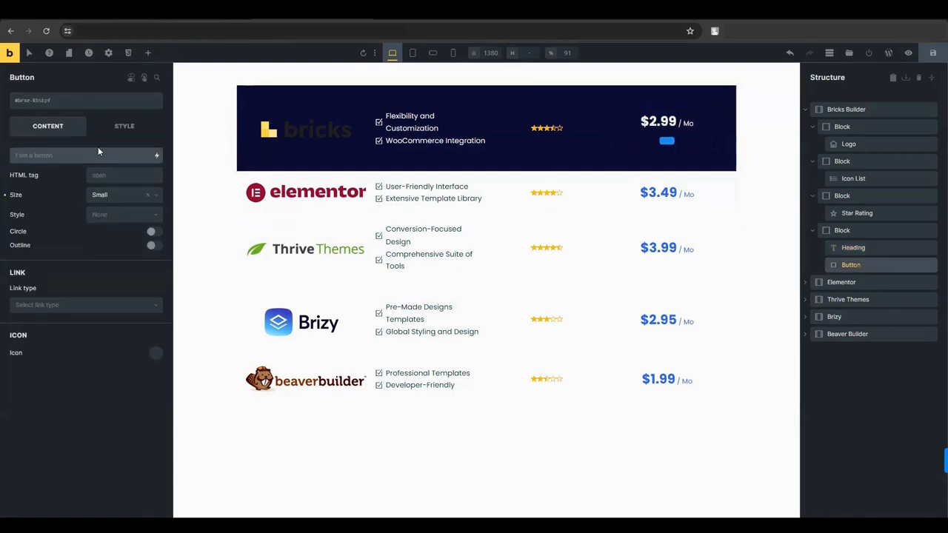
click(154, 231)
text(Visit Website)
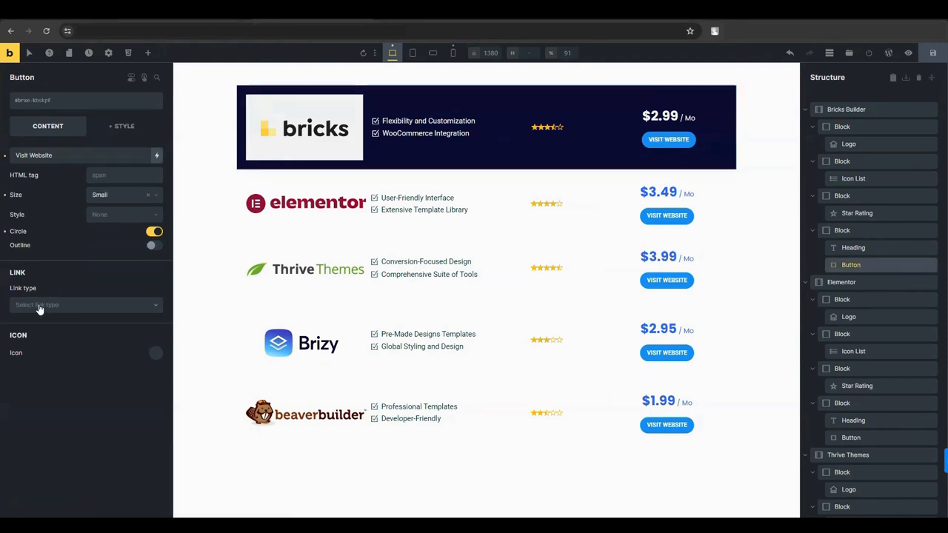
click(85, 305)
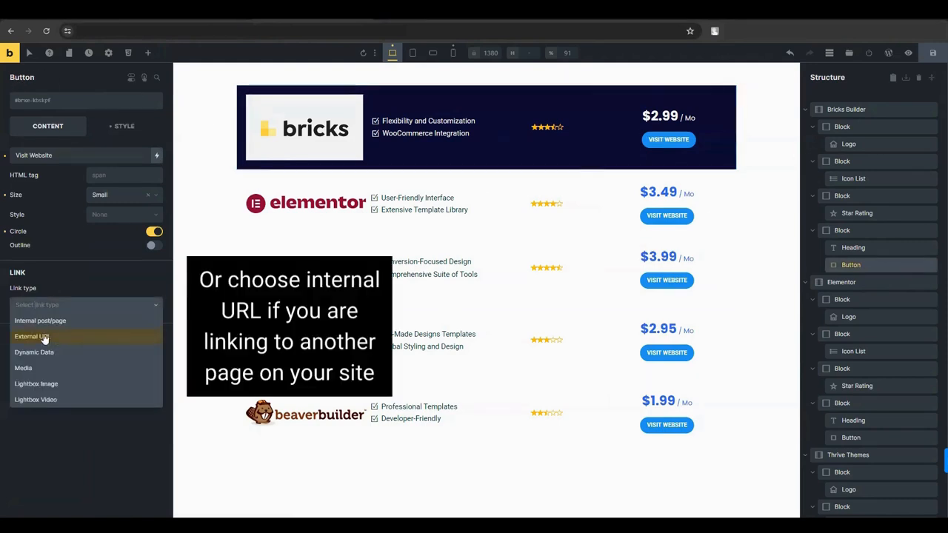
click(30, 336)
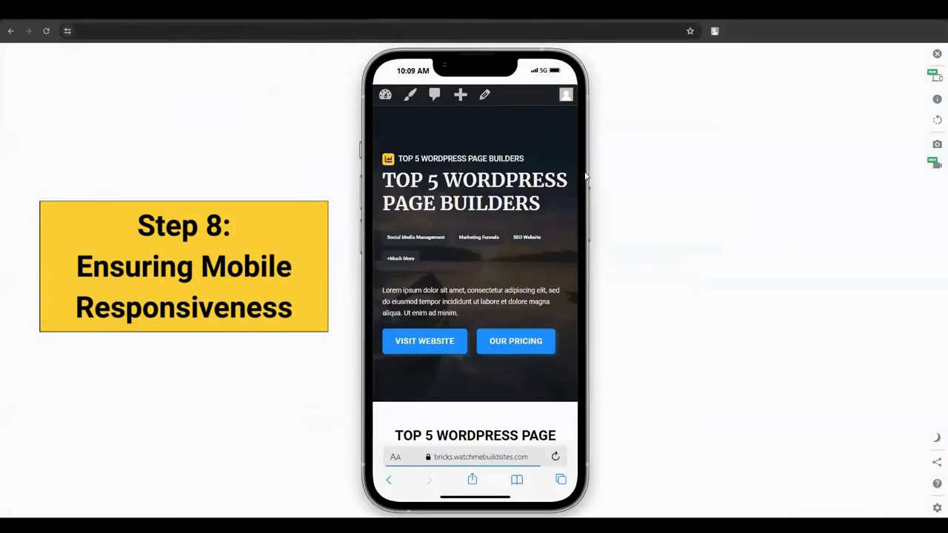
Step: Scroll the iPhone preview down to the Top 5 WordPress Page Builders list
scroll(down, 3)
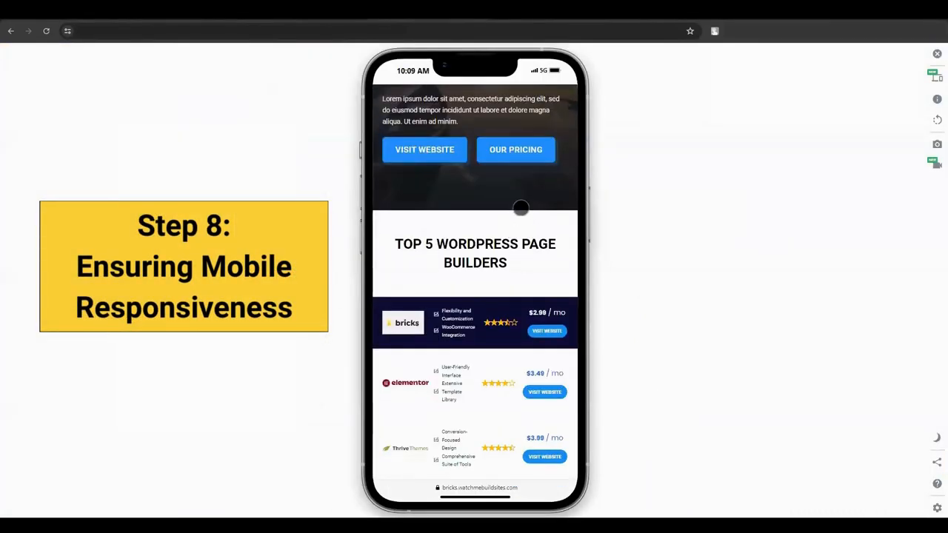
scroll(down, 3)
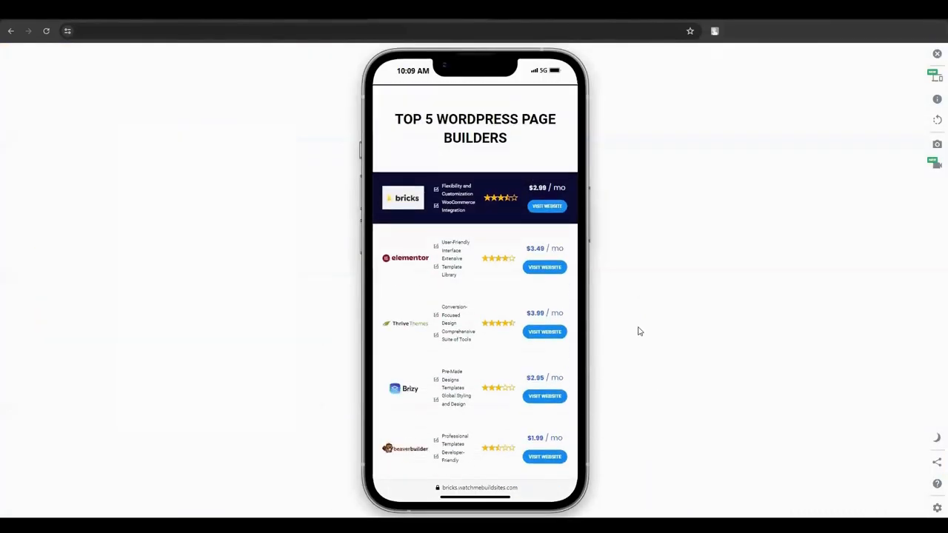
click(488, 339)
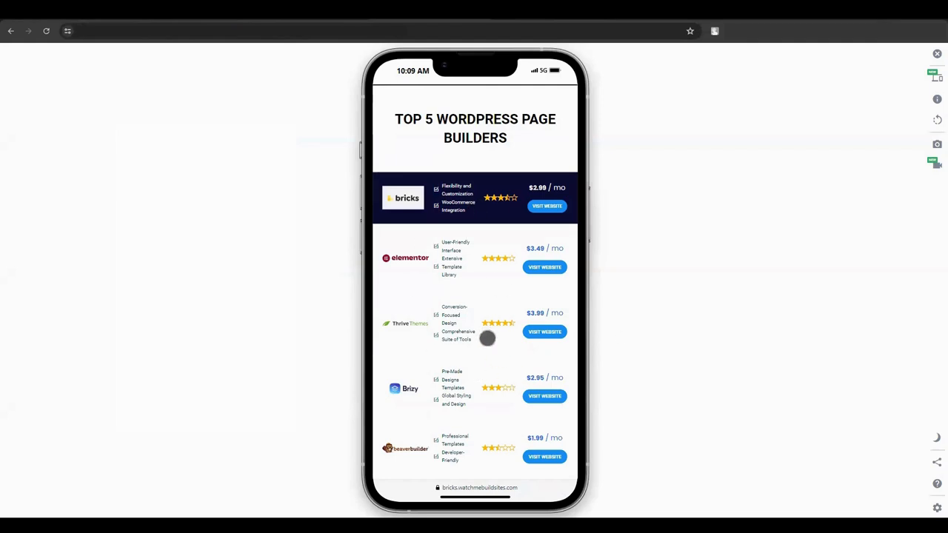
mouse_move(535, 46)
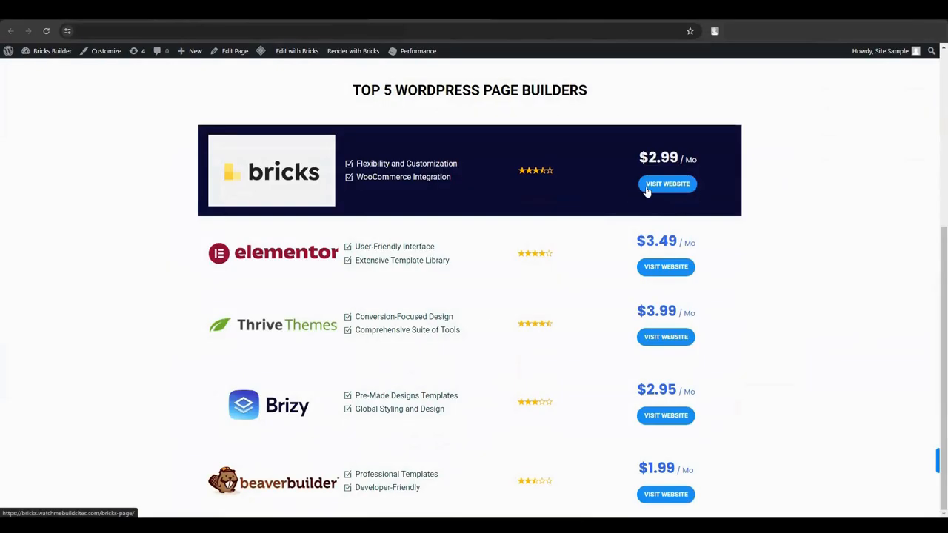
Step: Test the Bricks row's Visit Website button on the live desktop page
click(667, 184)
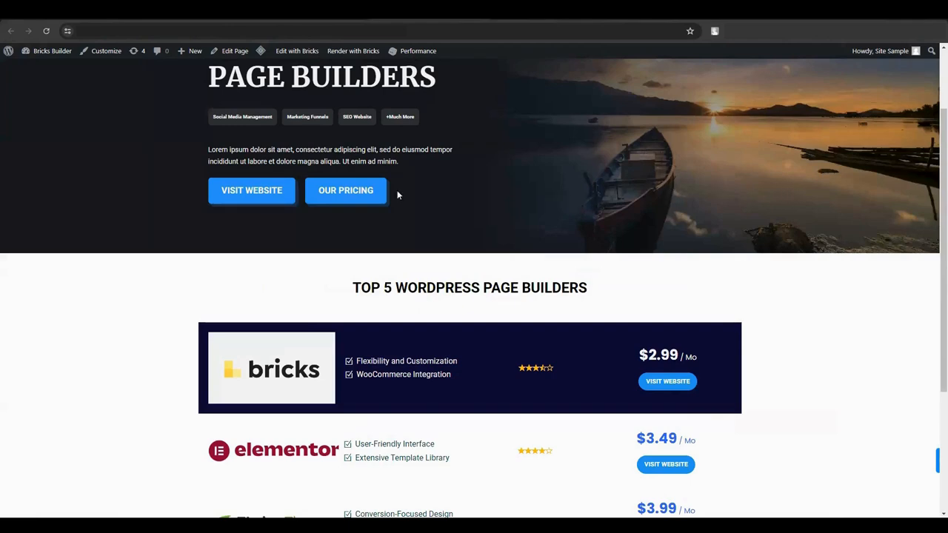
mouse_move(490, 201)
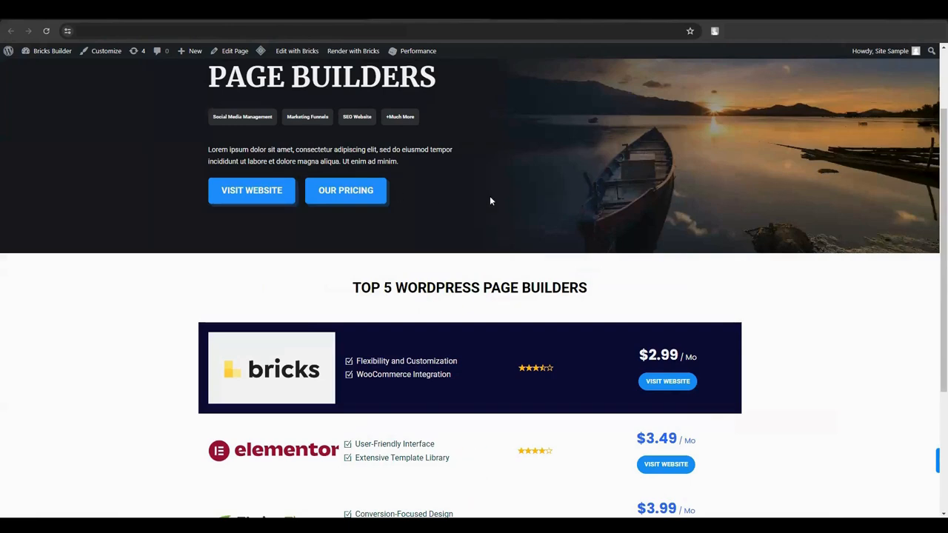
mouse_move(573, 201)
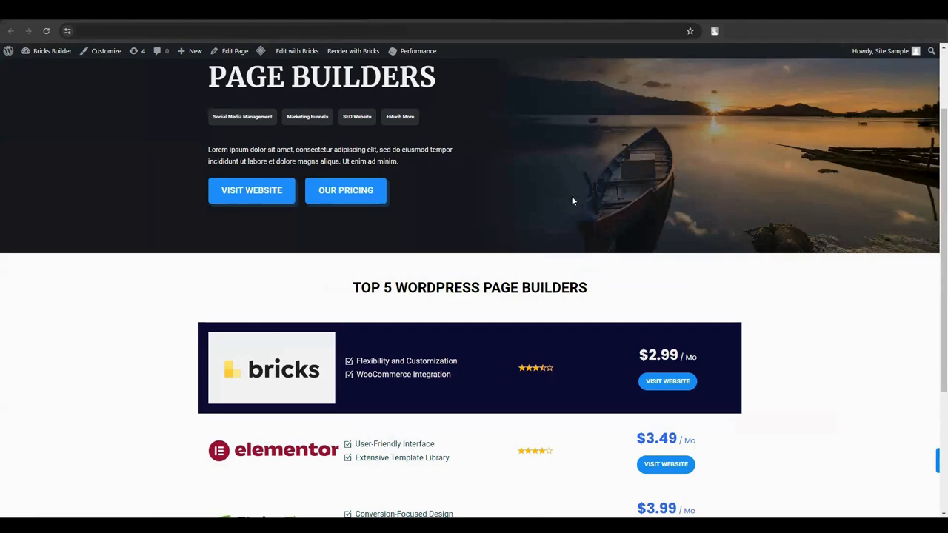
mouse_move(599, 197)
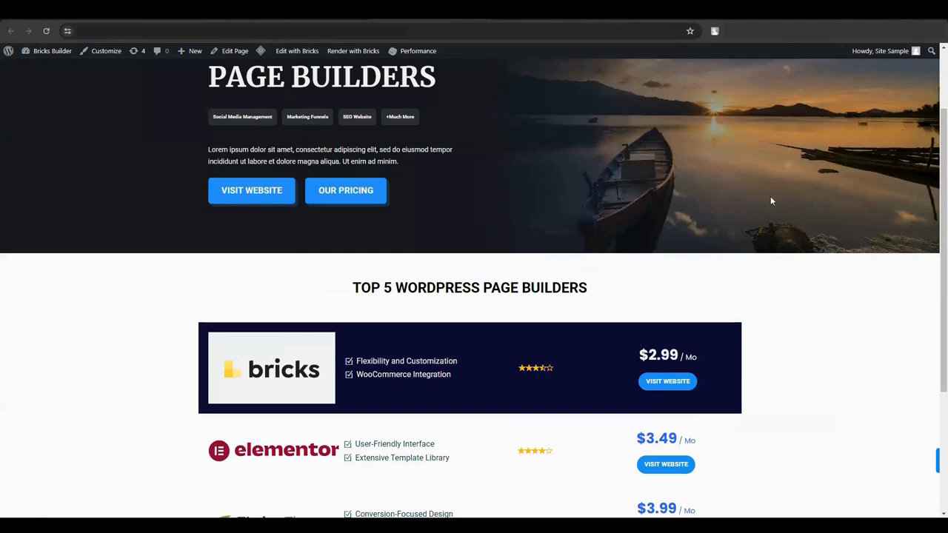
mouse_move(786, 194)
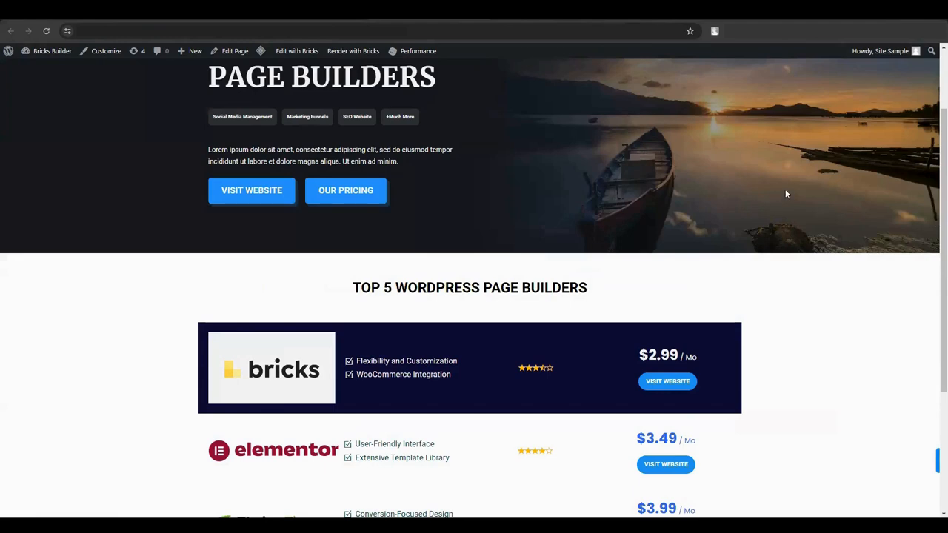